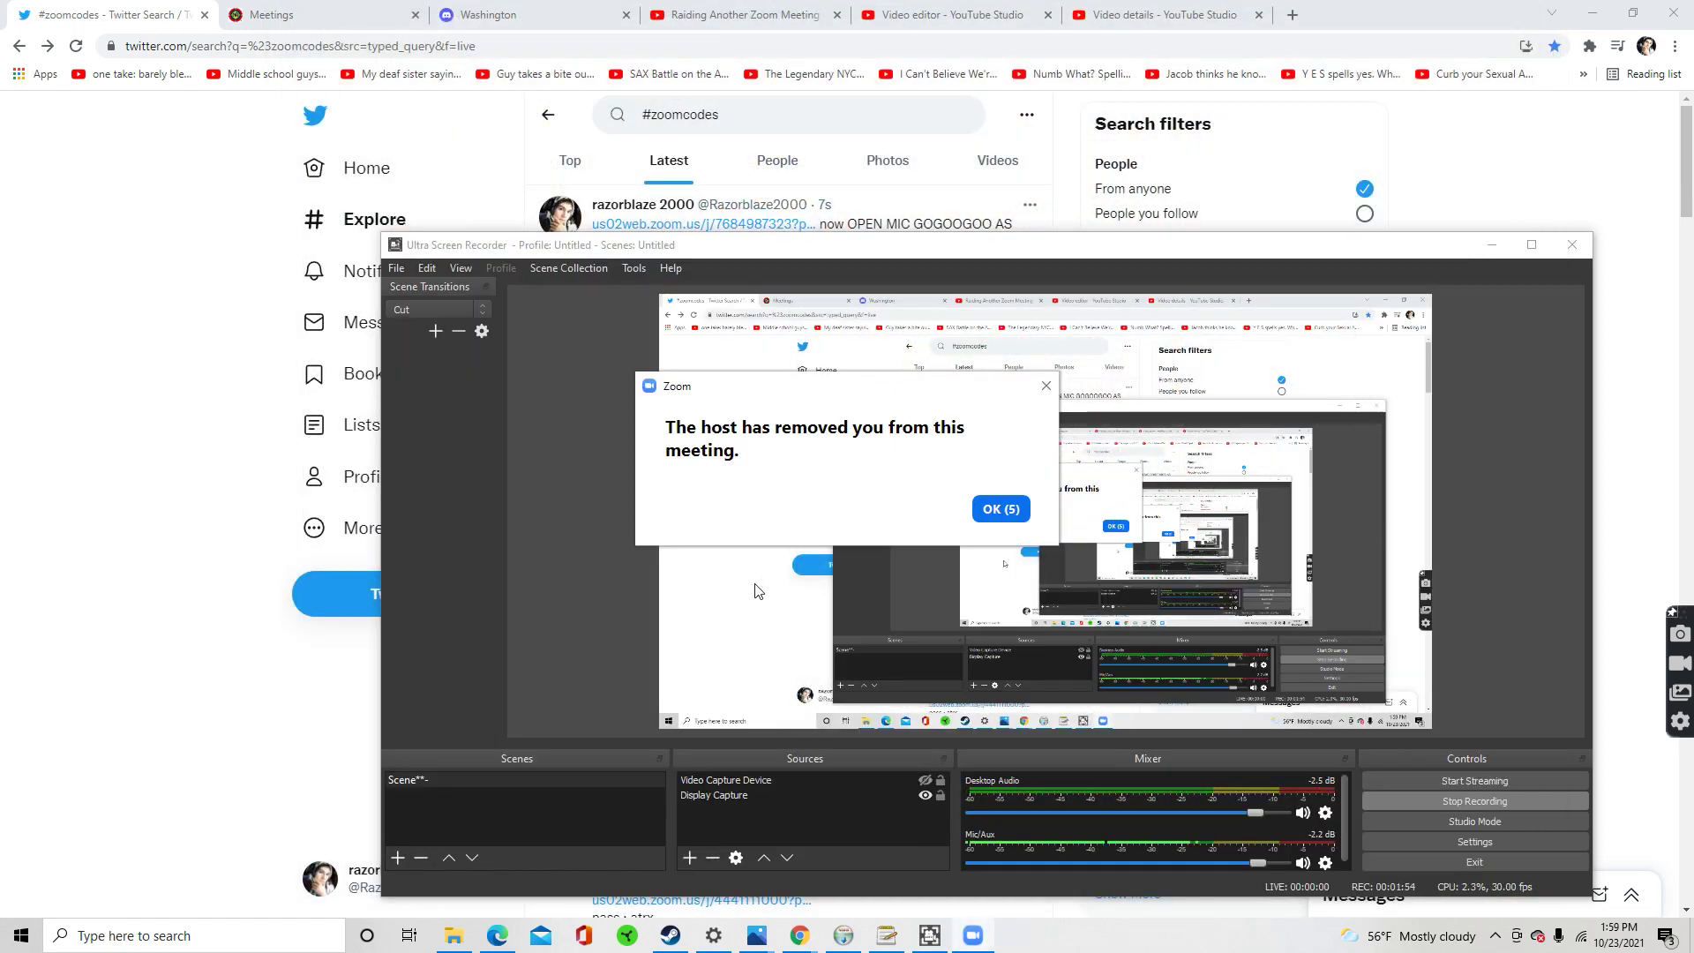
- Acknowledge Zoom's 'The host has removed you from this meeting' notice with OK
{"action": "left_click", "coordinate": [998, 508]}
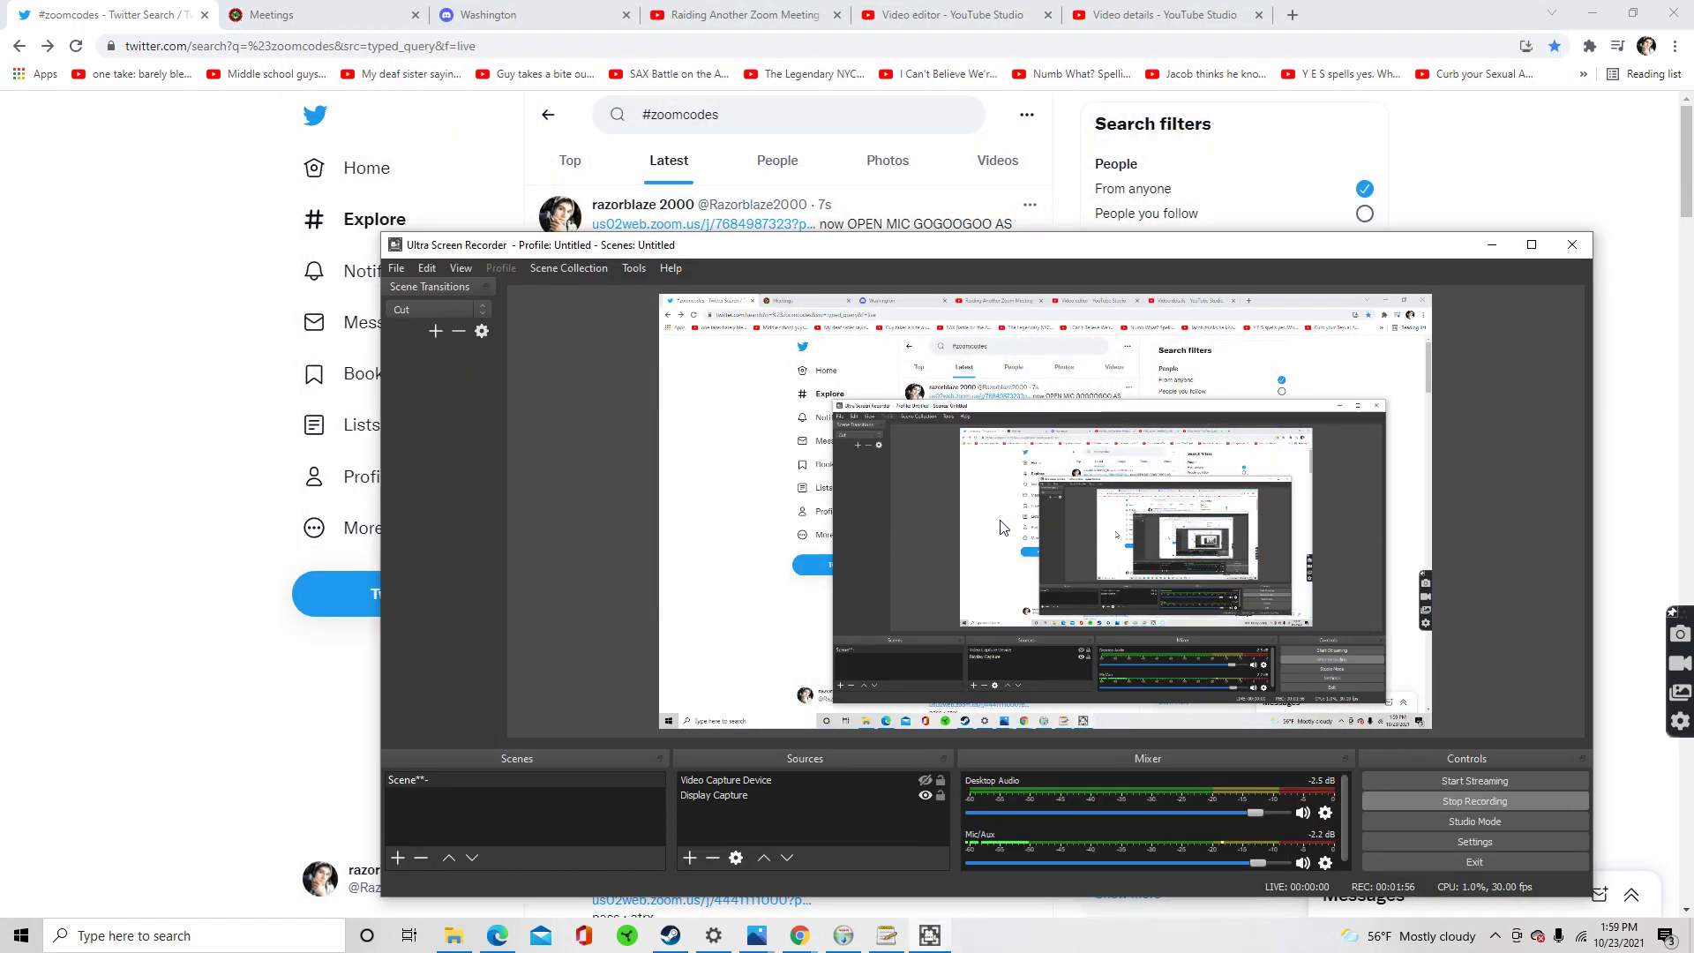